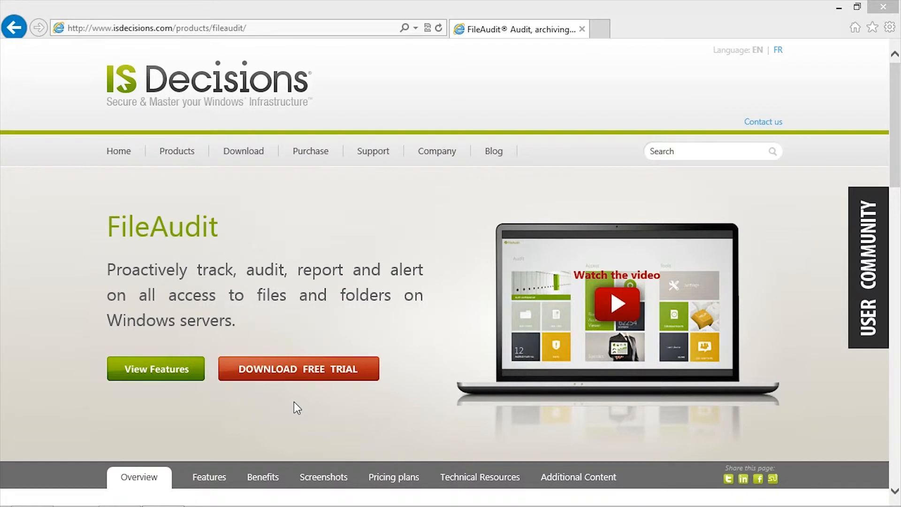
Download the FileAudit 4 free trial and save FileAudit_x86 to the Desktop
click(298, 369)
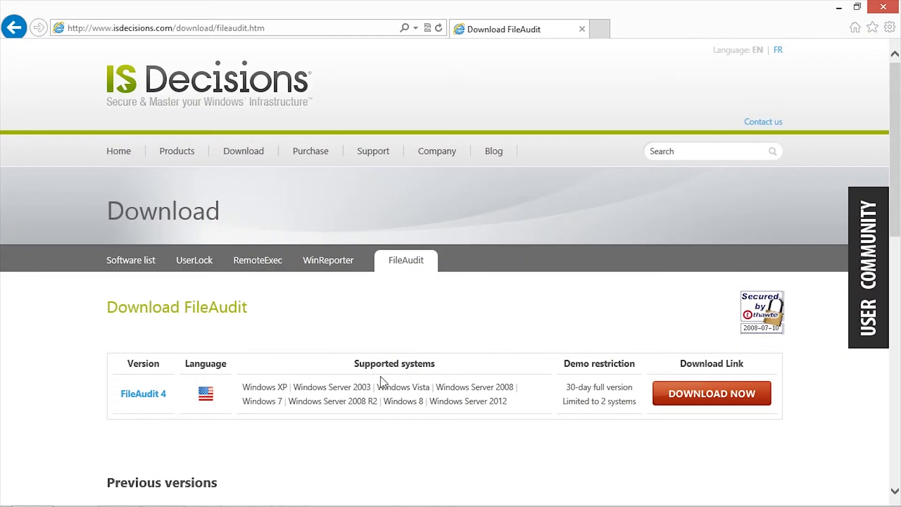
click(711, 394)
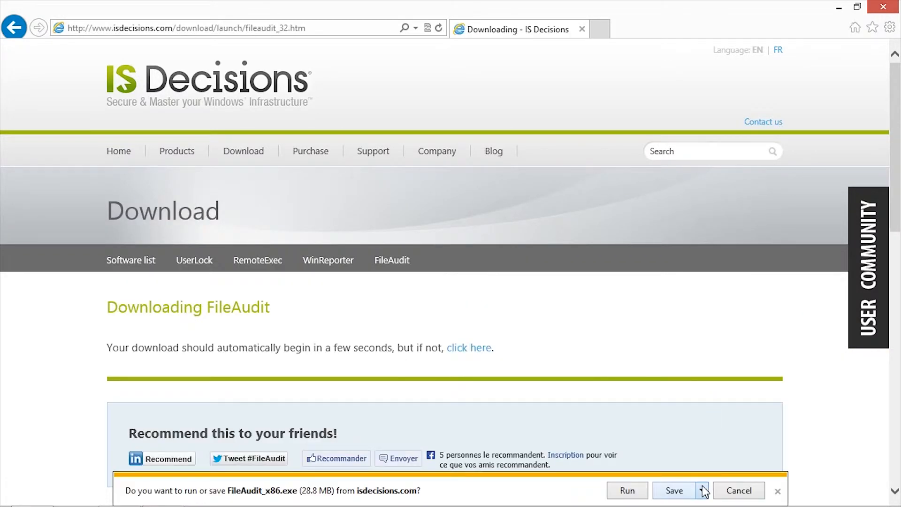
click(673, 490)
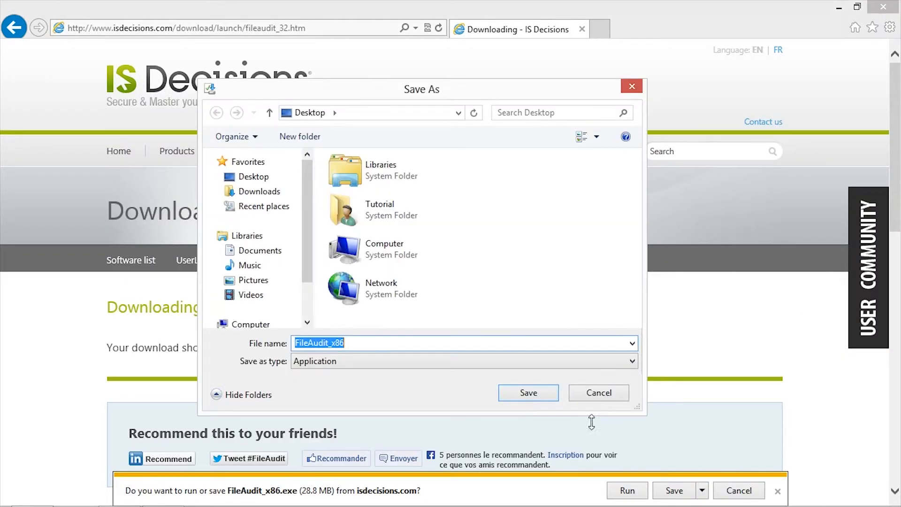
click(528, 392)
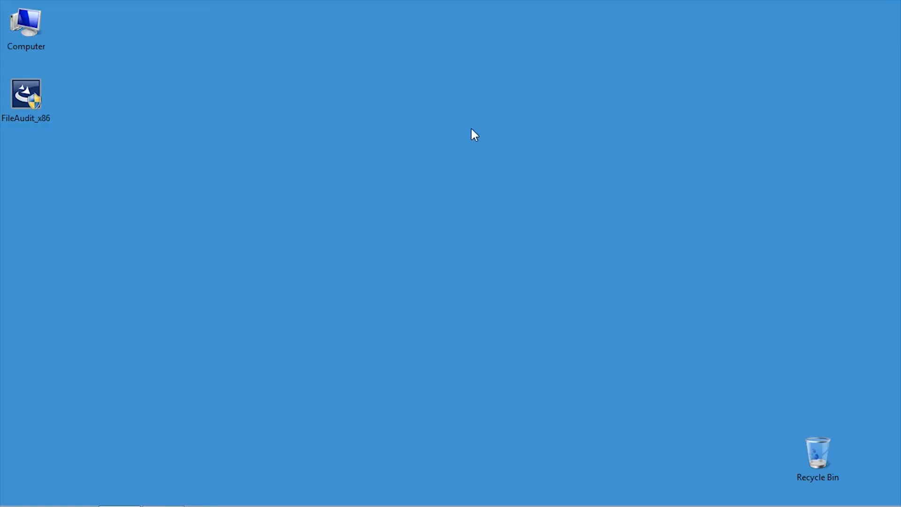
Run the FileAudit_x86 installer from the desktop to reach its language prompt
click(26, 95)
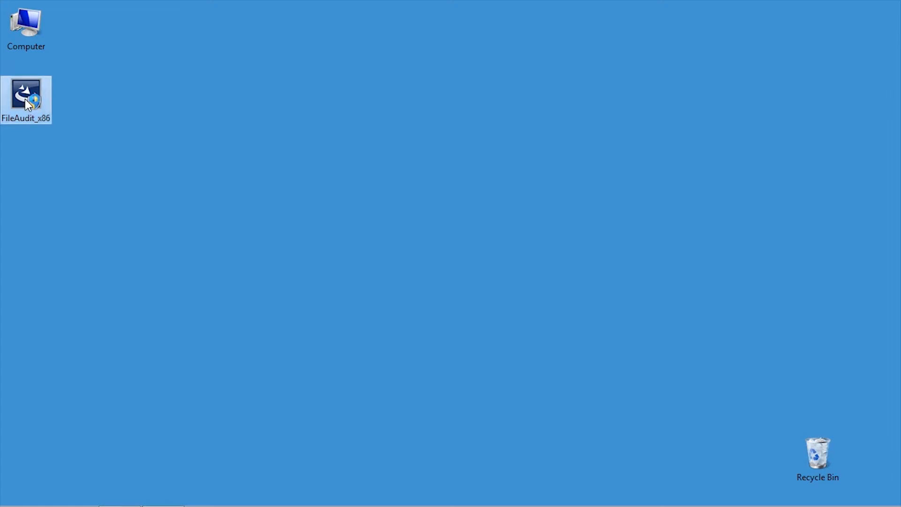
double_click(26, 98)
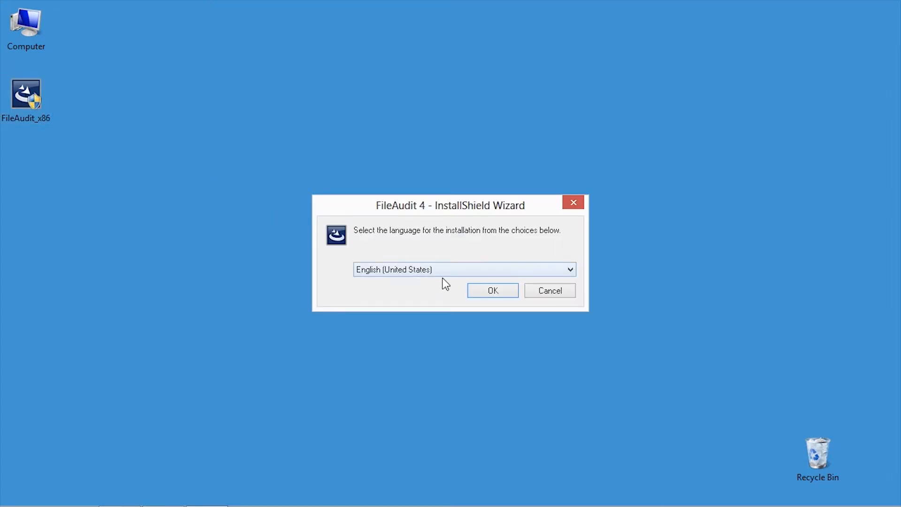
Confirm English (United States), pass the welcome screen and accept the license agreement
click(492, 290)
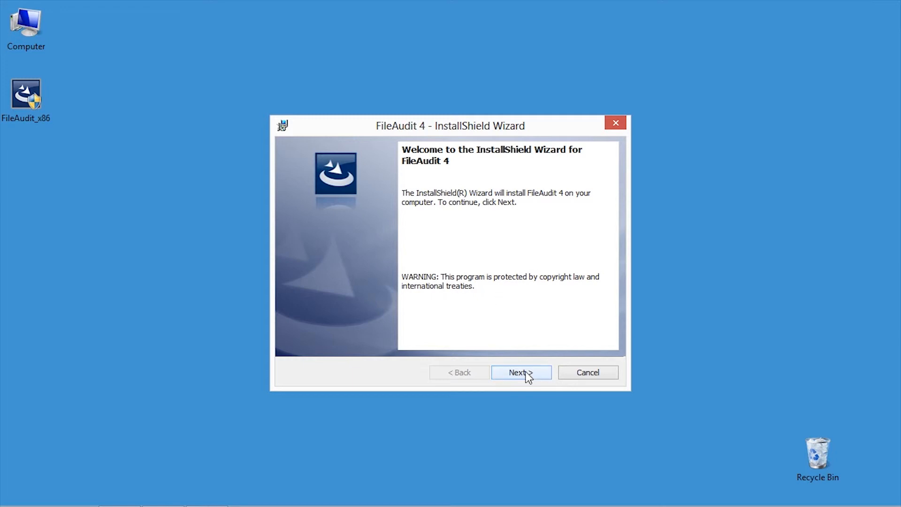
click(520, 372)
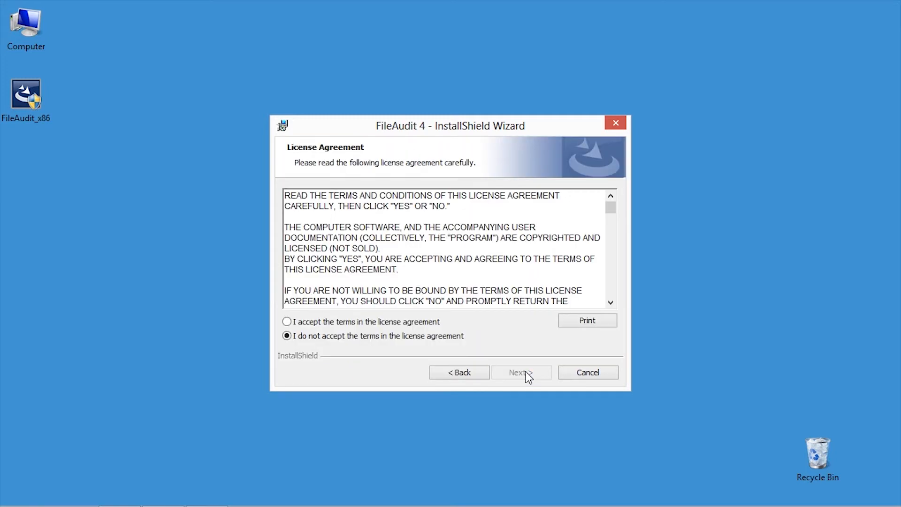
mouse_move(356, 331)
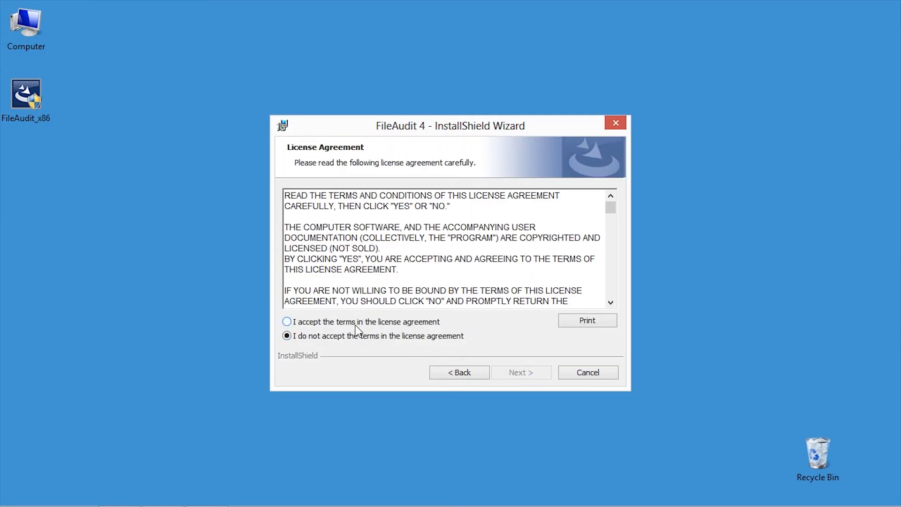
click(287, 322)
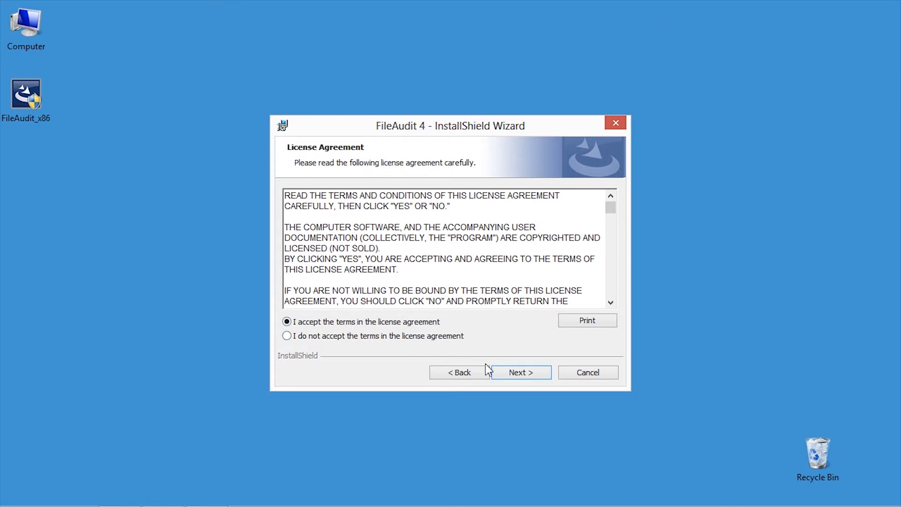
click(521, 372)
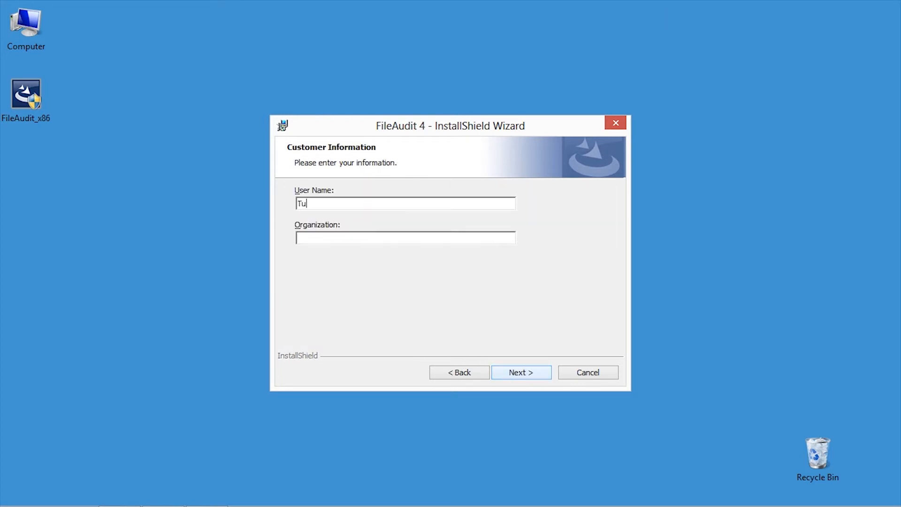
Enter 'IS' as the customer details and keep the default destination folder
text(IS)
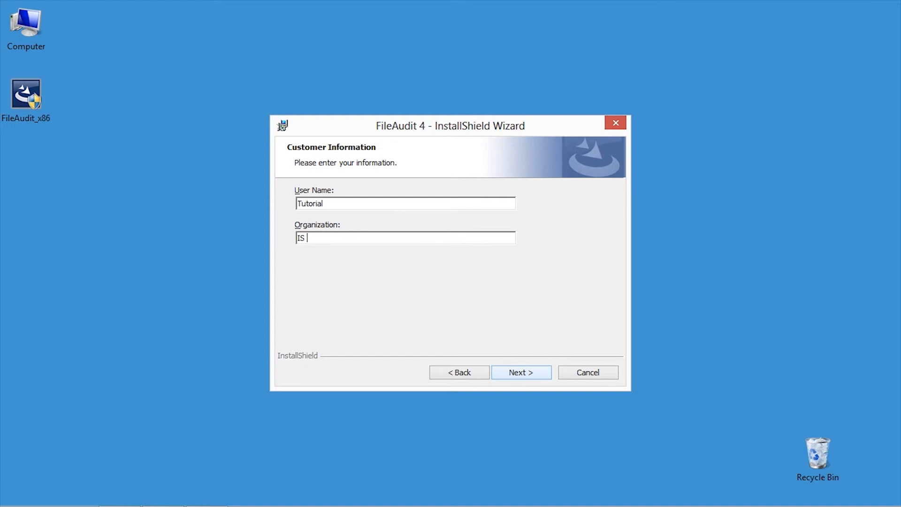
click(520, 372)
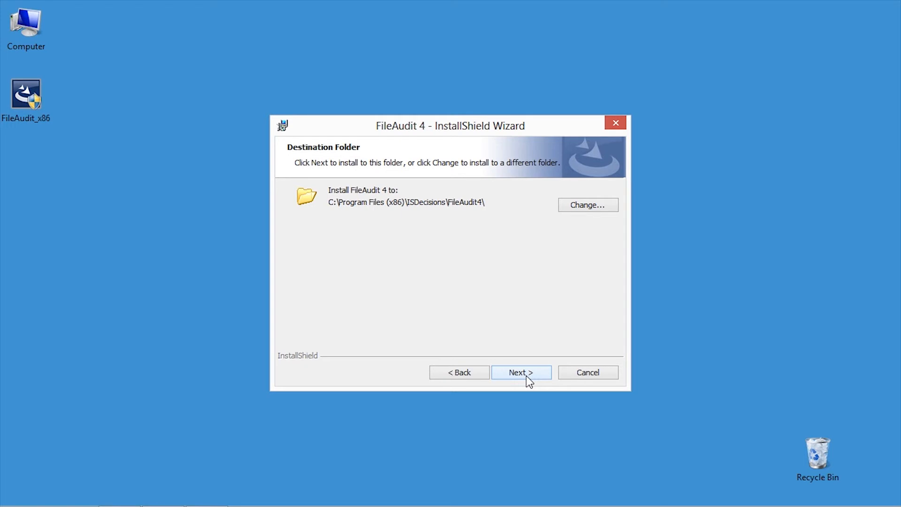
click(520, 372)
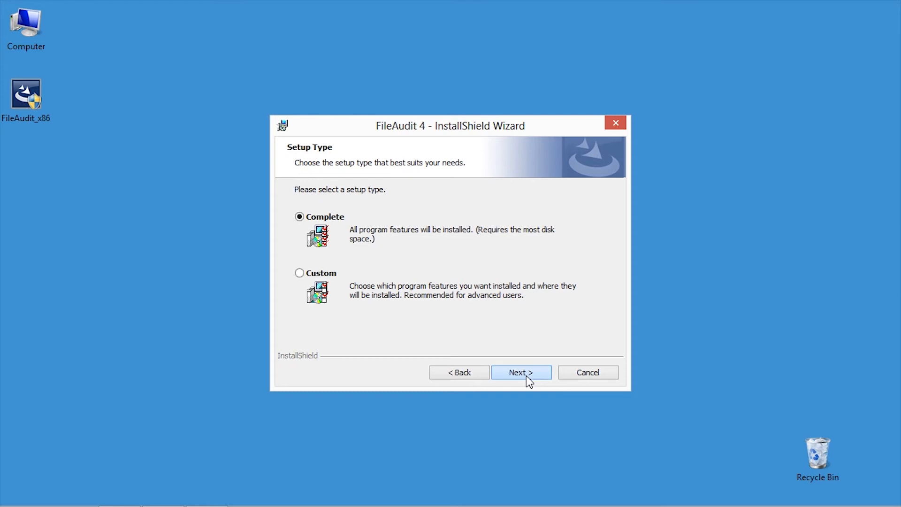
Install with the Complete setup type and finish with Launch FileAudit 4 checked
click(520, 372)
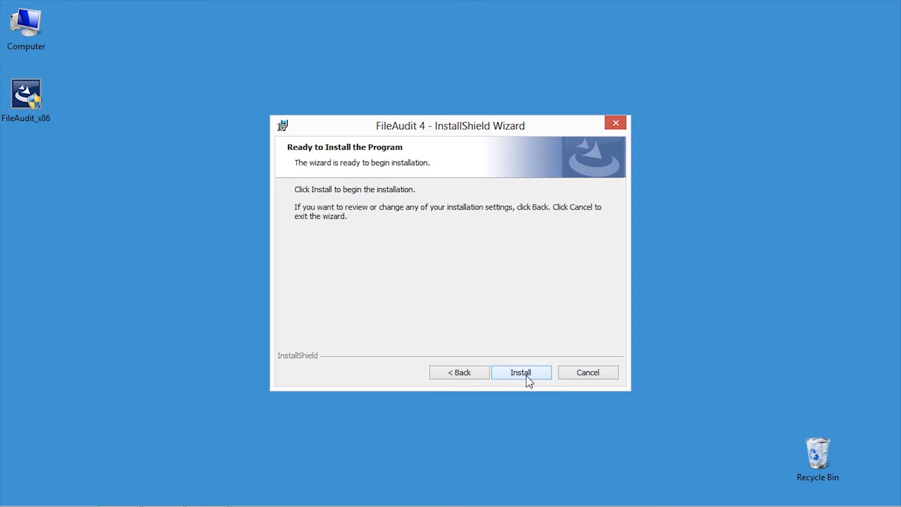
click(520, 372)
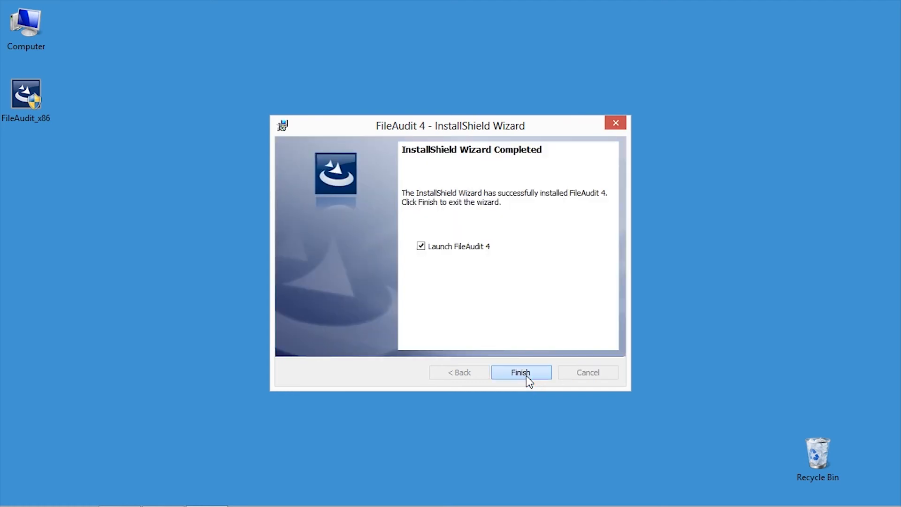
click(520, 372)
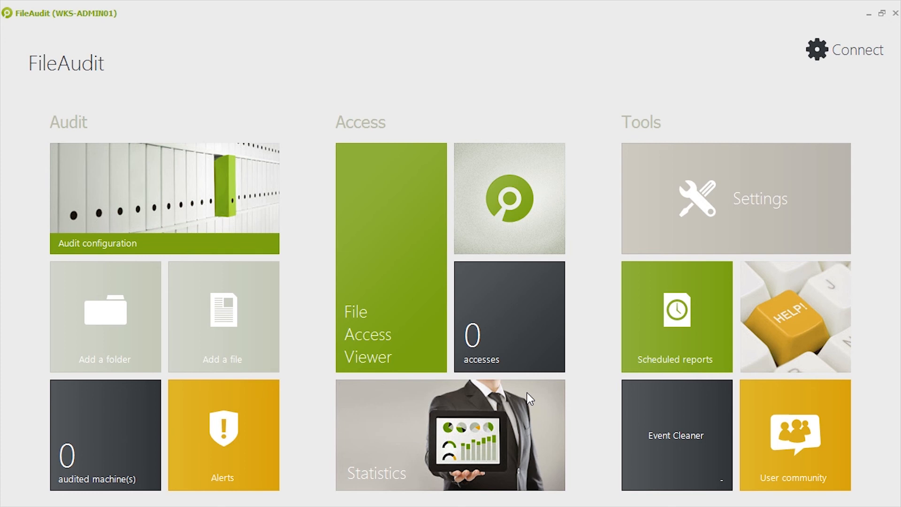
mouse_move(584, 358)
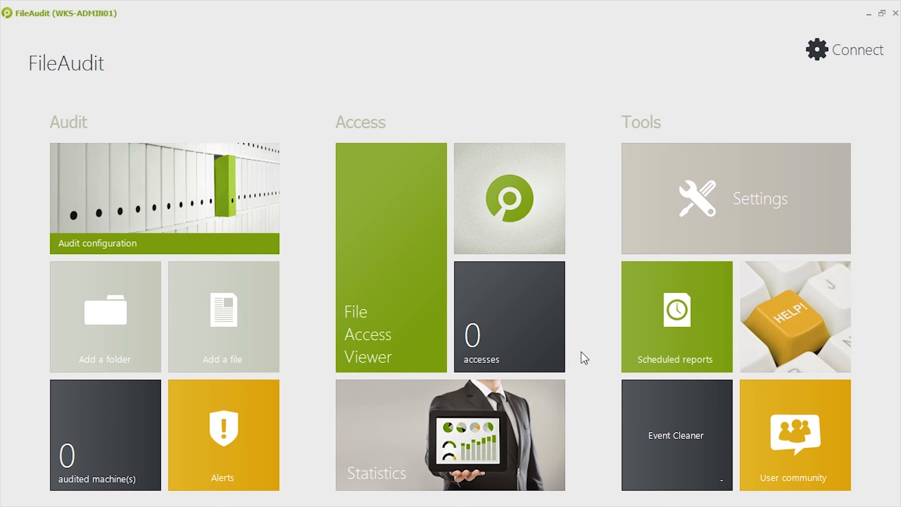